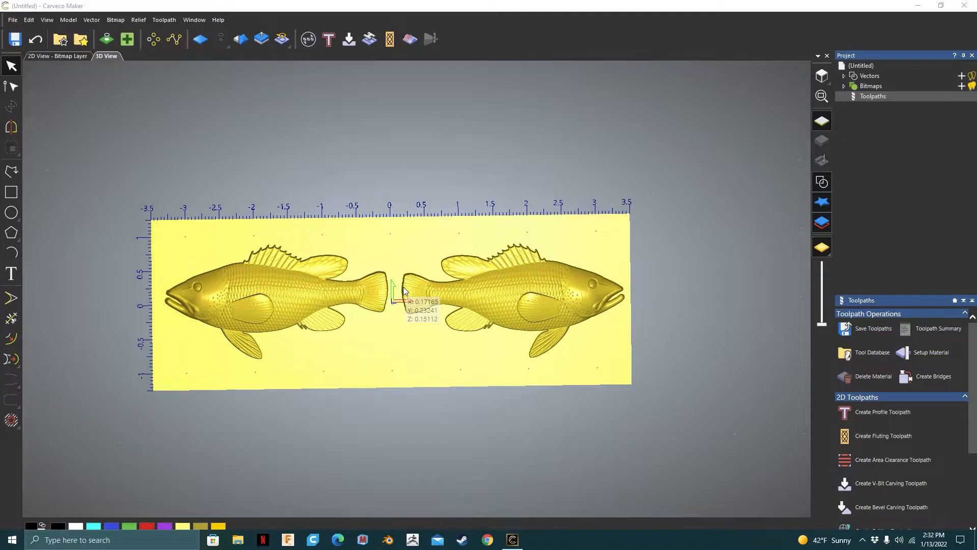
# Inspect the existing fish relief from an angle, then clear it from the model.
pyautogui.scroll(-3)
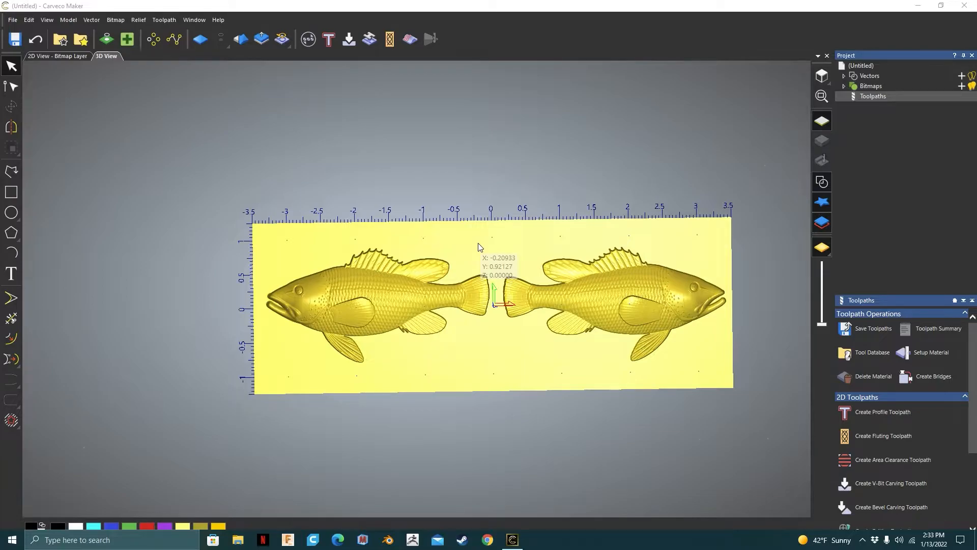
pyautogui.moveTo(499, 344)
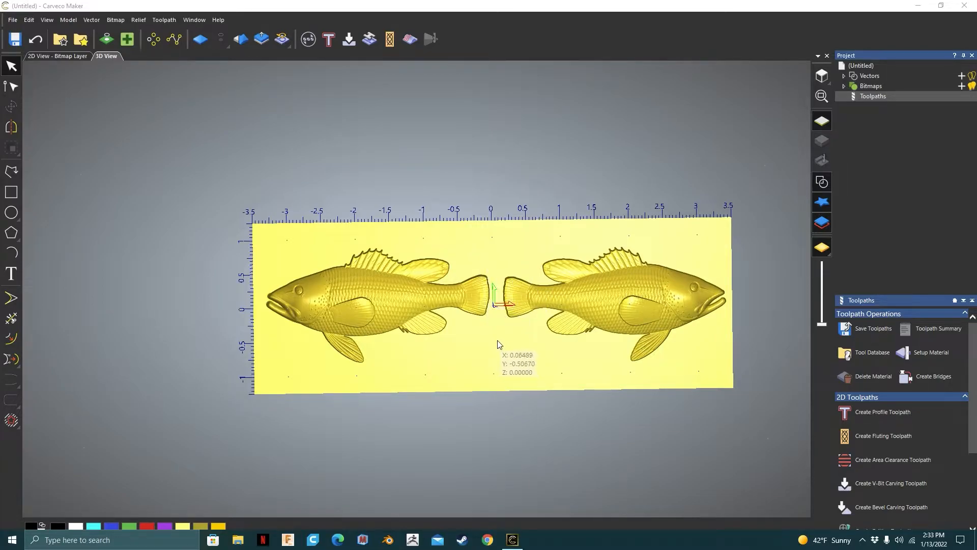
pyautogui.moveTo(374, 312)
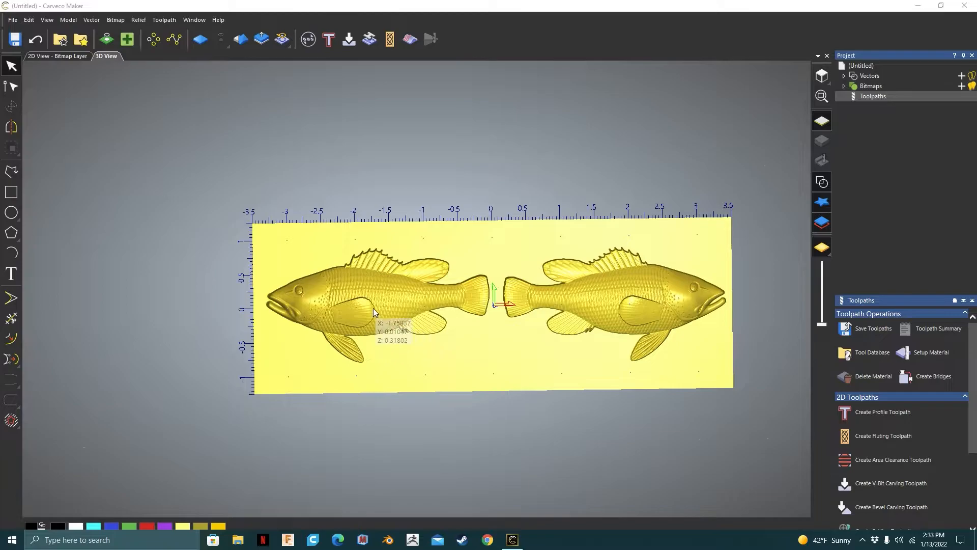
pyautogui.moveTo(336, 258)
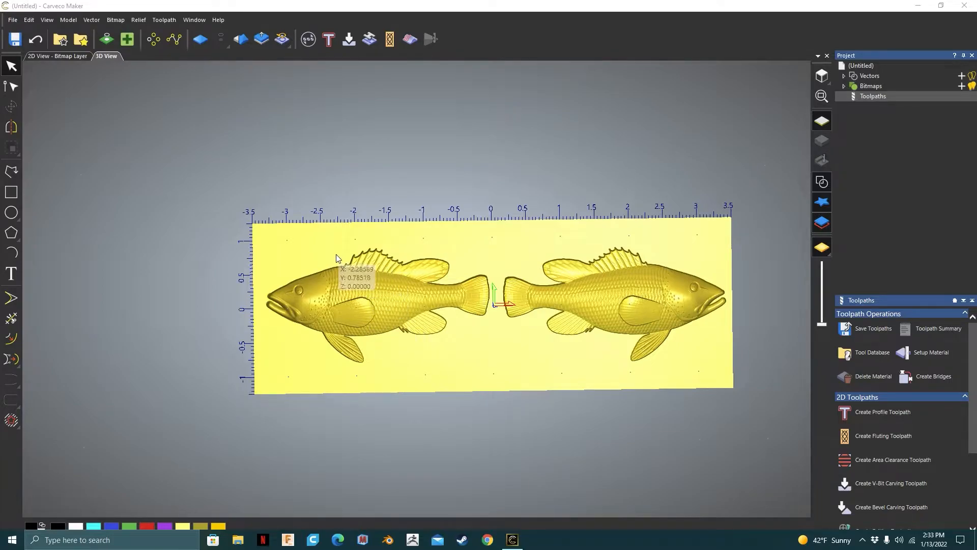
pyautogui.scroll(-3)
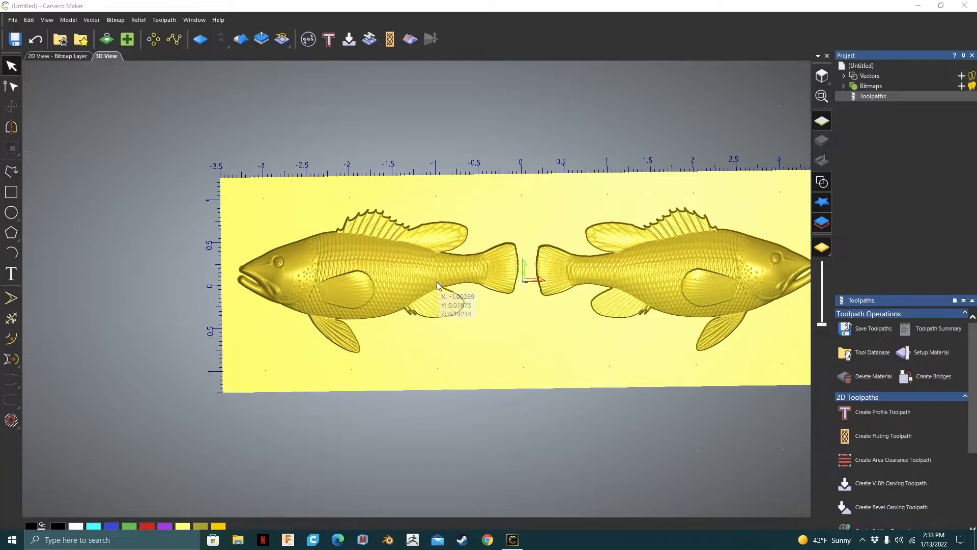
pyautogui.scroll(-3)
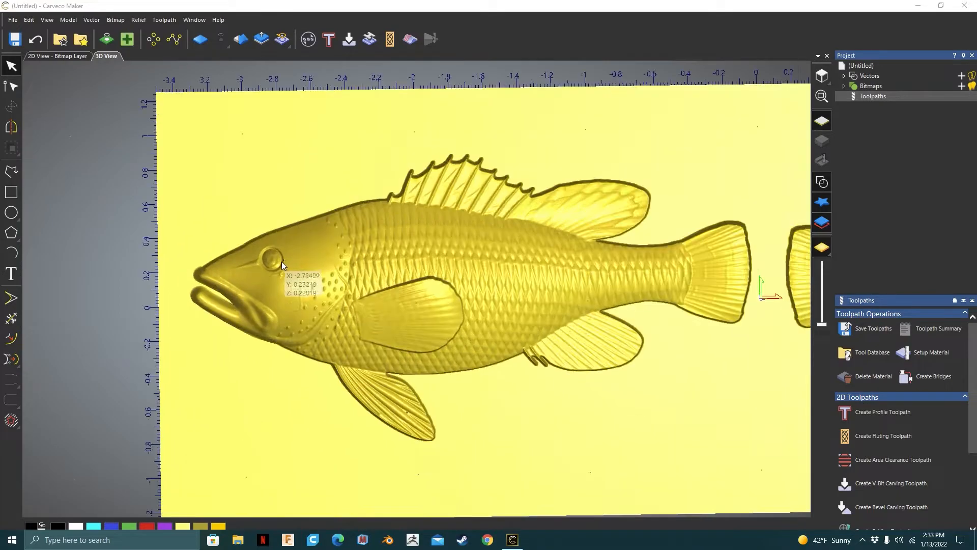
pyautogui.moveTo(282, 264); pyautogui.dragTo(438, 279)
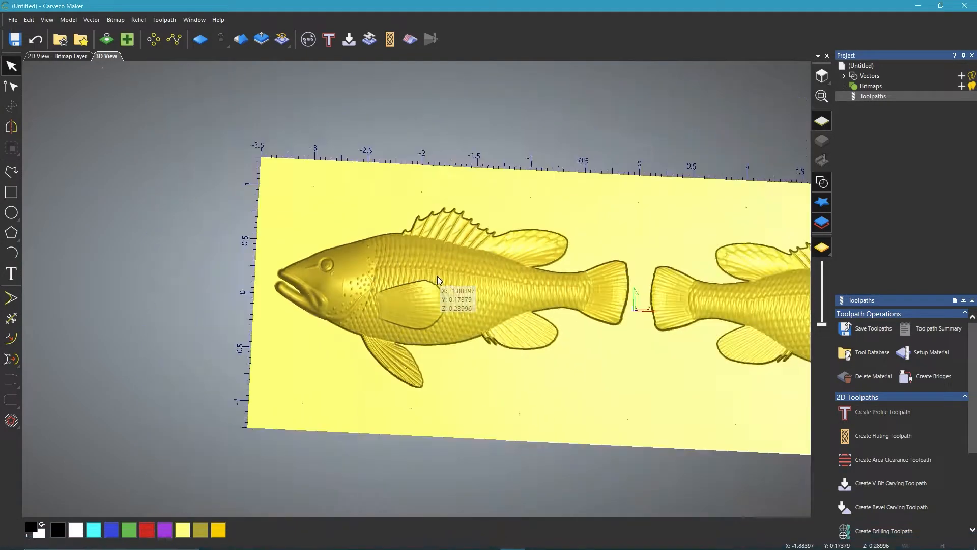
pyautogui.moveTo(496, 280)
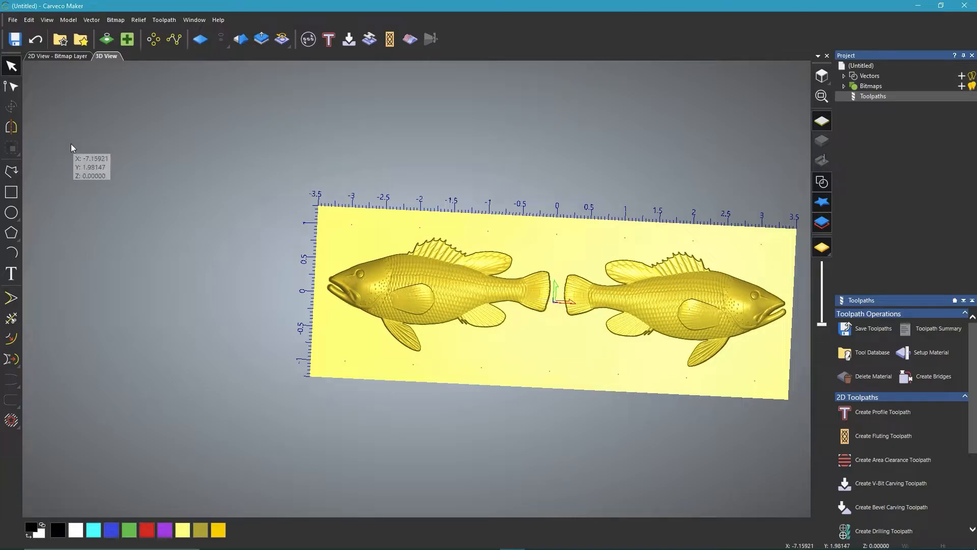
pyautogui.click(115, 19)
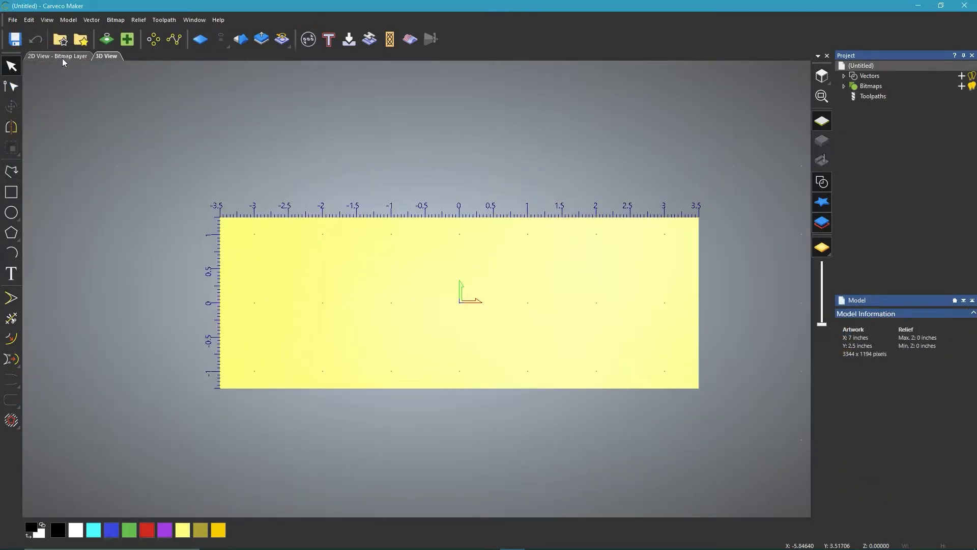
# Paste a fish relief and mirror it to the right, forming a tail-to-tail pair.
pyautogui.click(80, 39)
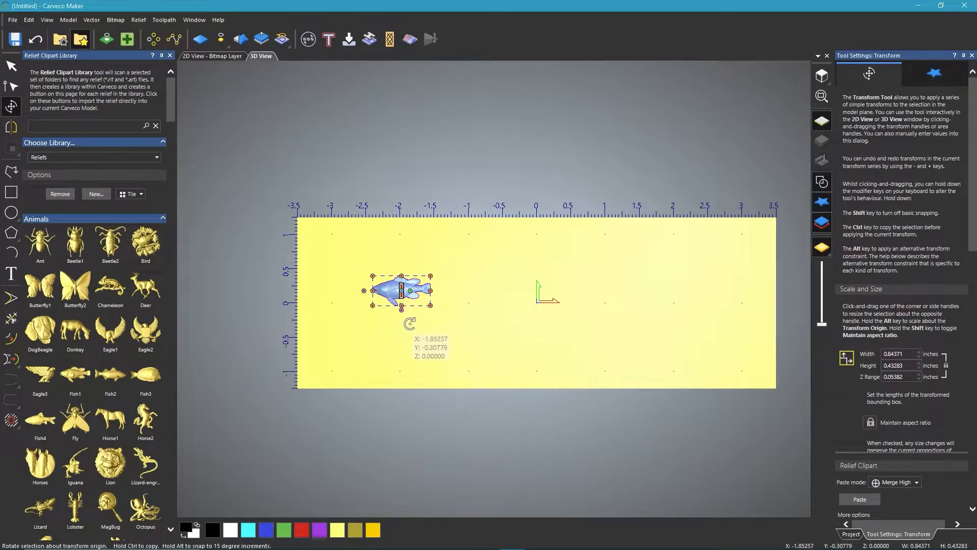
pyautogui.rightClick(401, 290)
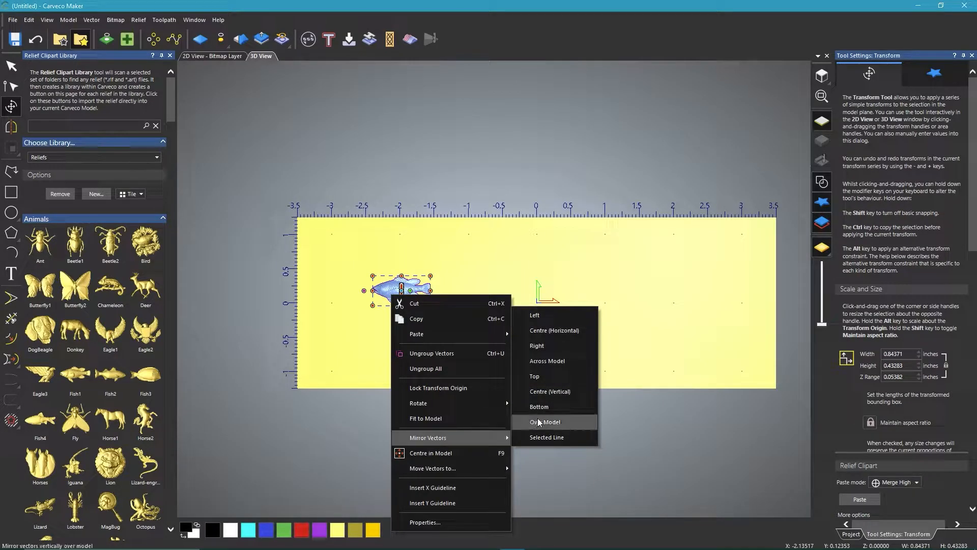
pyautogui.moveTo(541, 346)
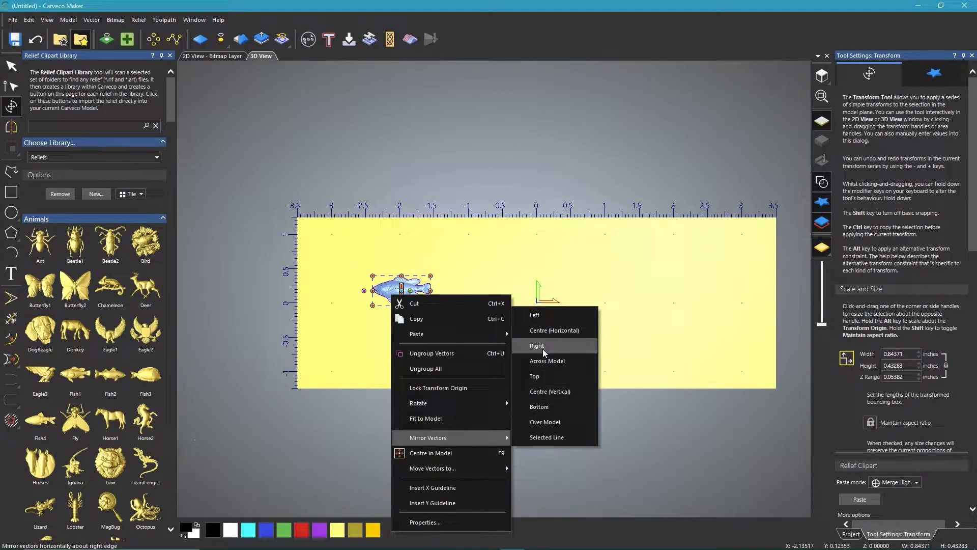
pyautogui.click(537, 347)
pyautogui.write('3.25')
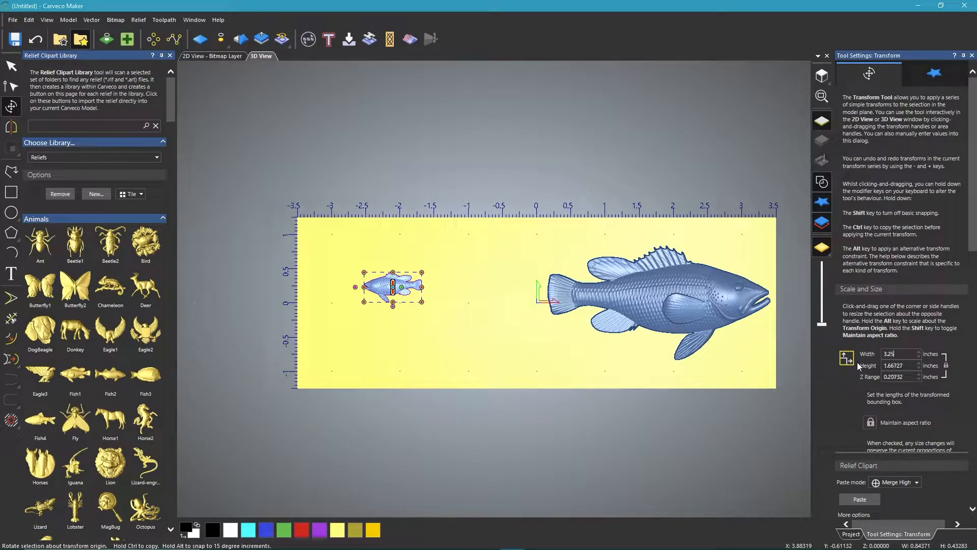
pyautogui.scroll(-3)
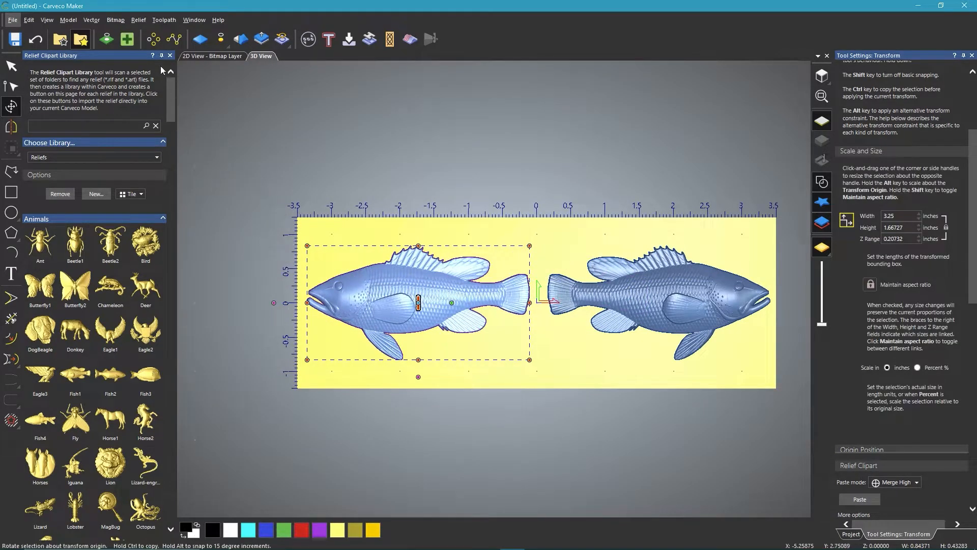
# Close the Relief Clipart Library and orbit the 3D view for an angled look.
pyautogui.click(170, 55)
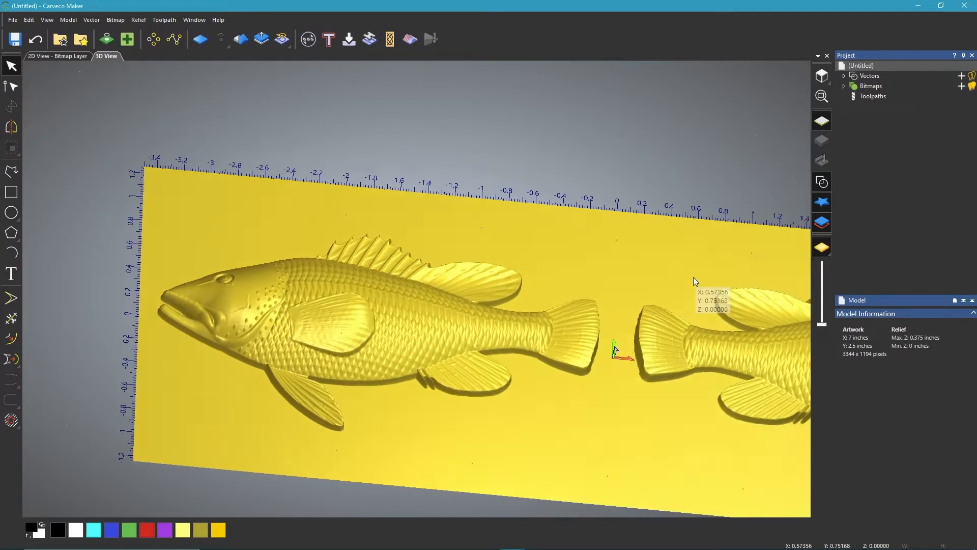
pyautogui.moveTo(694, 280); pyautogui.dragTo(548, 296)
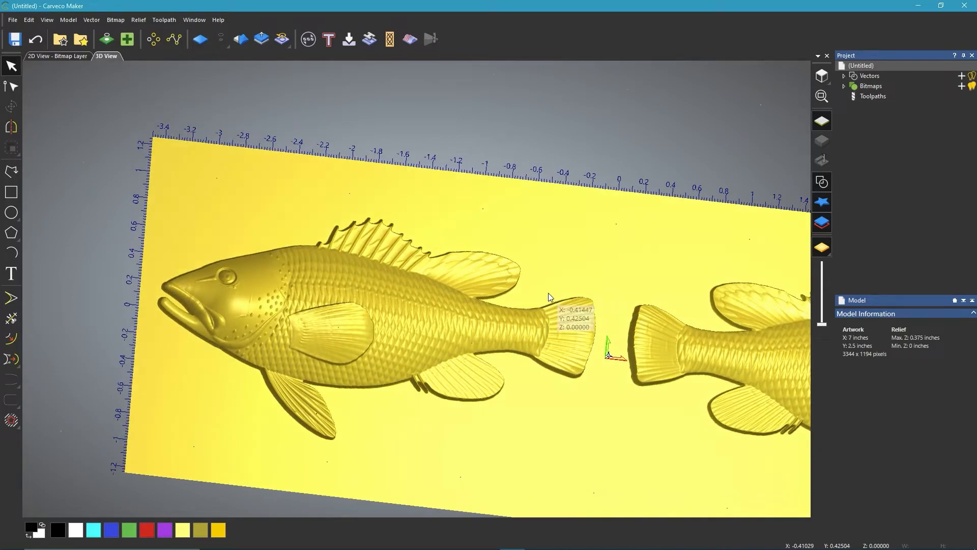
pyautogui.moveTo(679, 143)
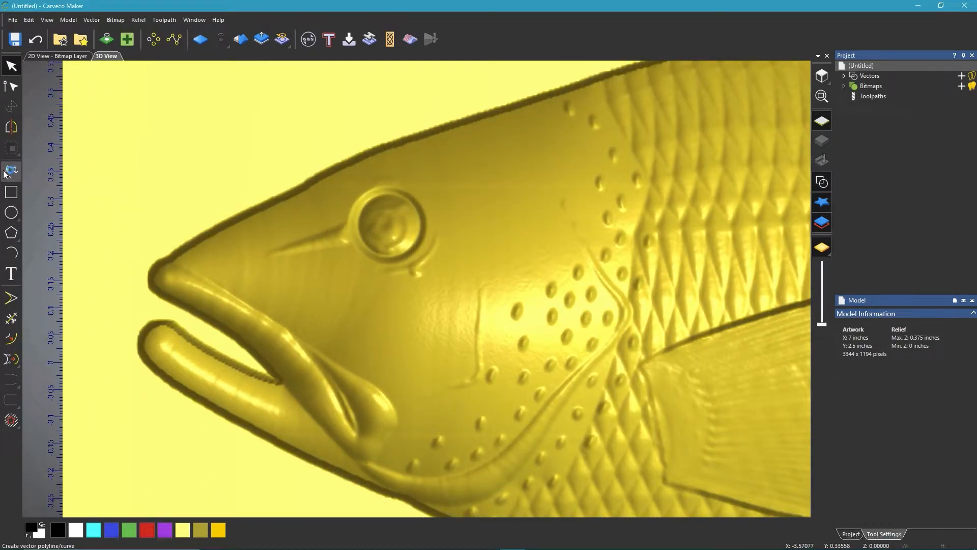
# Start a polyline outline around the left fish's lips, beginning past the lip corner.
pyautogui.click(178, 262)
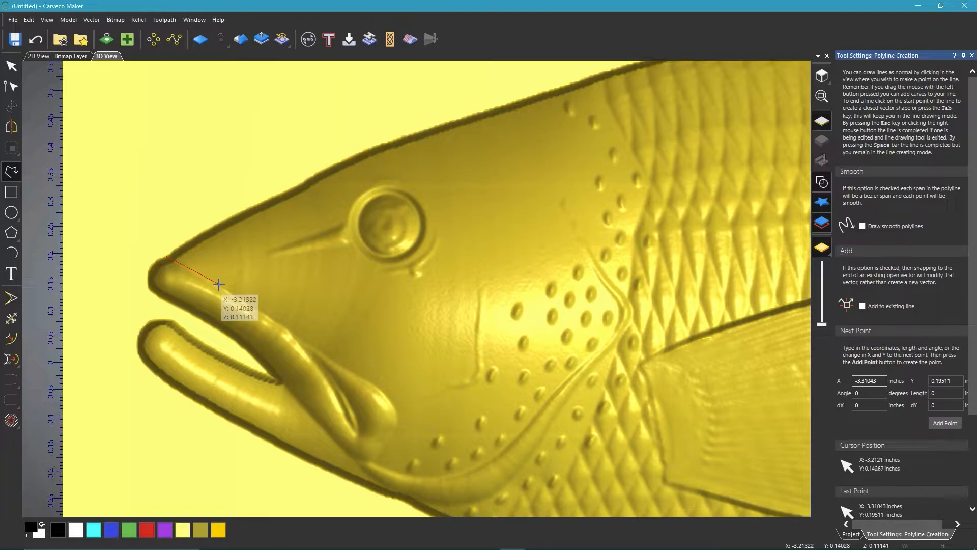
pyautogui.click(379, 374)
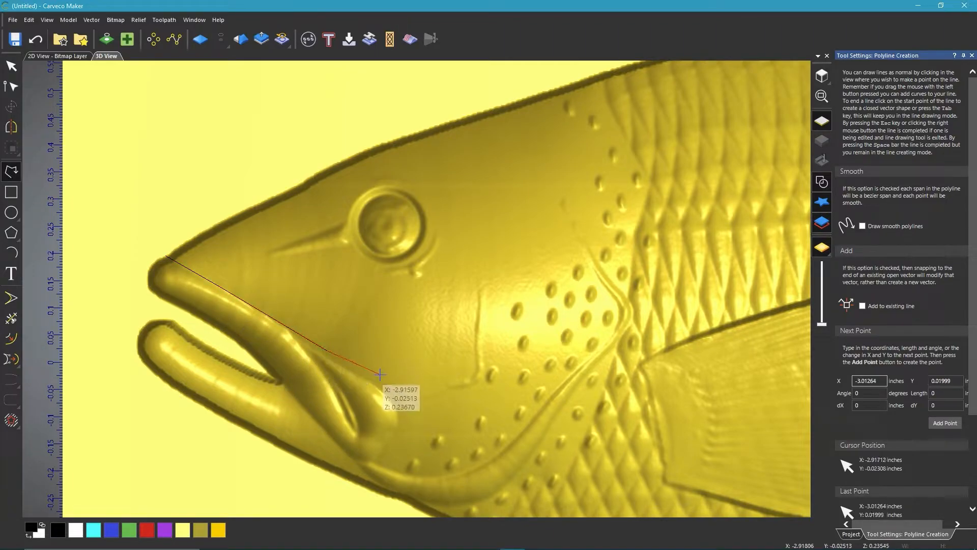
pyautogui.click(399, 430)
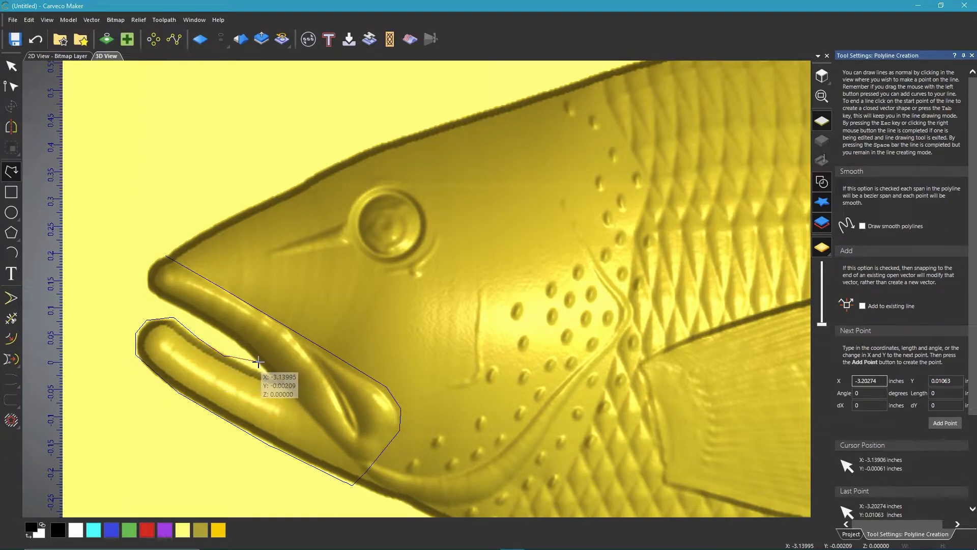
pyautogui.moveTo(259, 366)
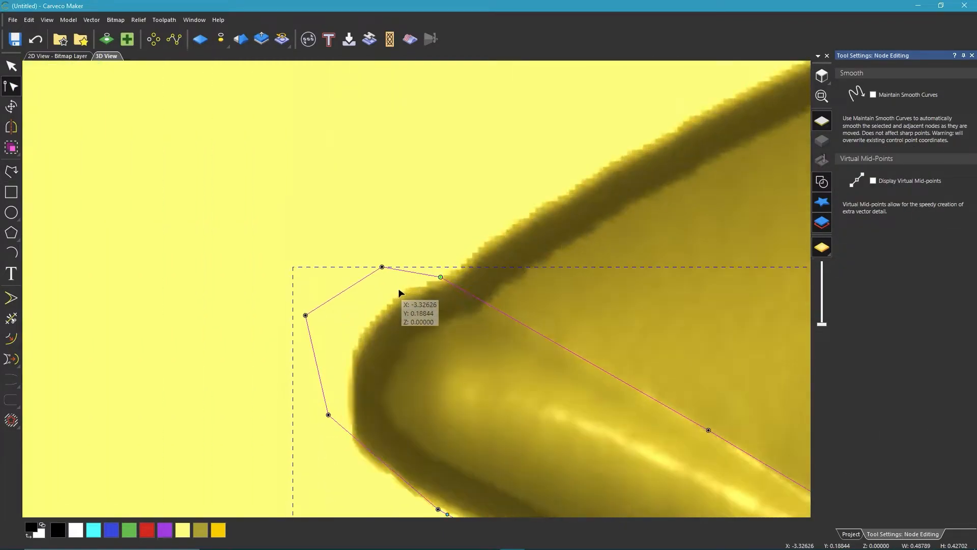
# Curve the outline's corner nodes and drag them to follow the upper and lower lip edges.
pyautogui.moveTo(382, 267); pyautogui.dragTo(383, 267)
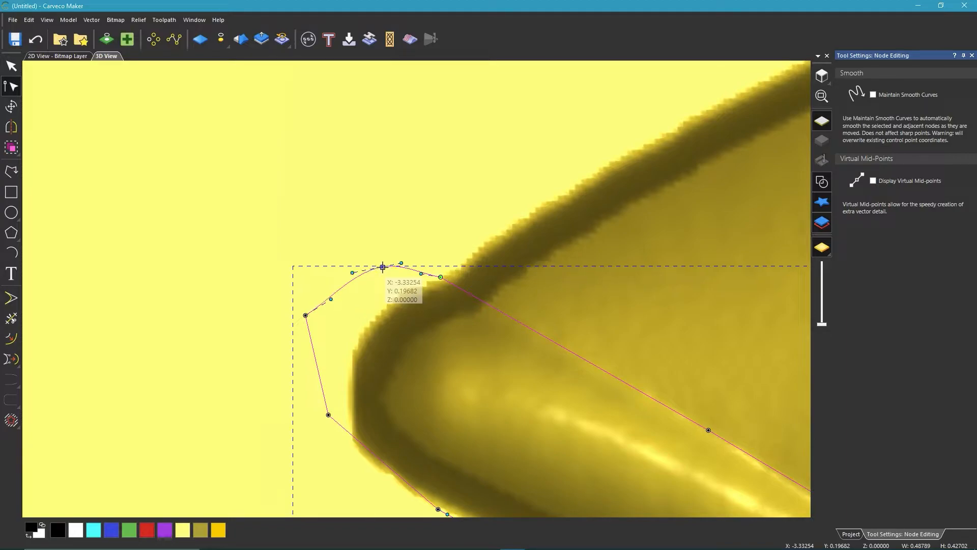
pyautogui.moveTo(382, 267); pyautogui.dragTo(304, 315)
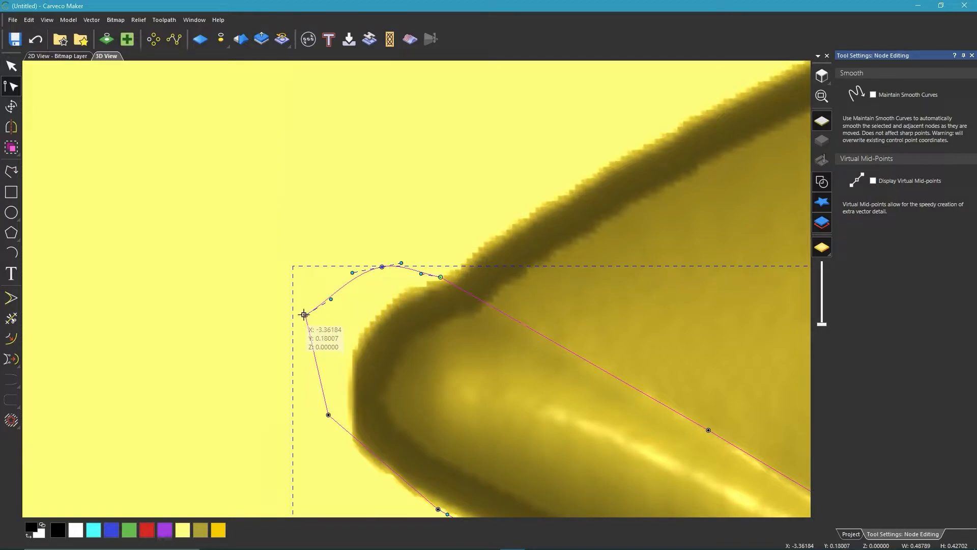
pyautogui.moveTo(304, 314); pyautogui.dragTo(307, 316)
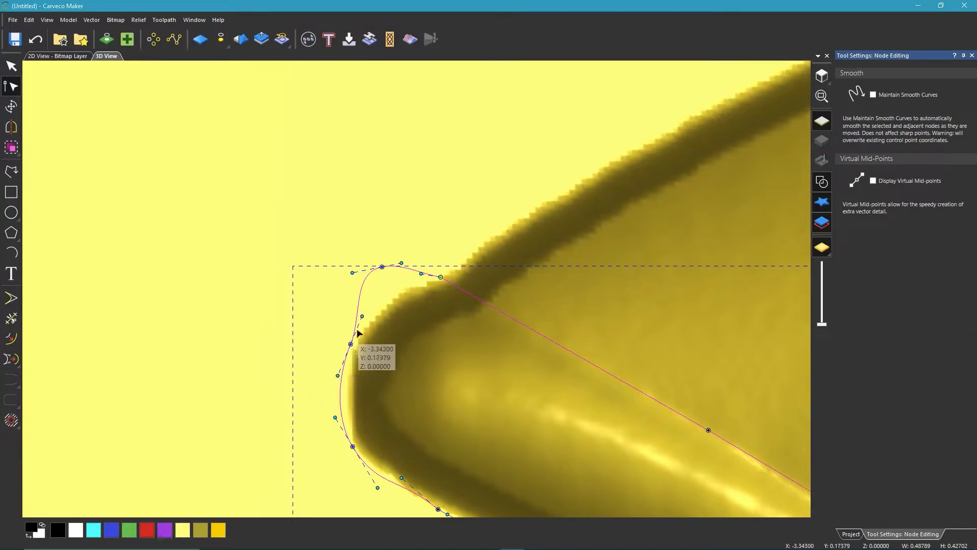
pyautogui.moveTo(359, 334); pyautogui.dragTo(406, 293)
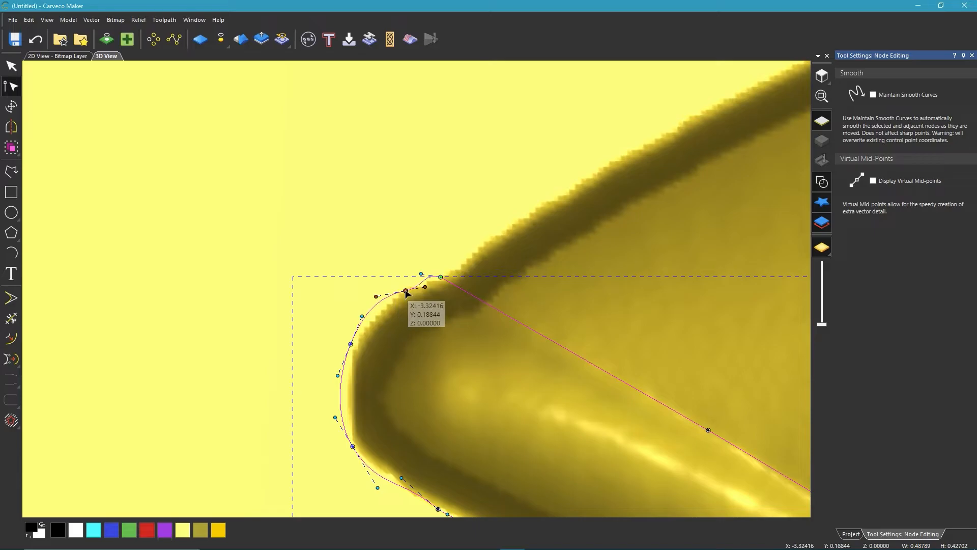
pyautogui.moveTo(406, 291); pyautogui.dragTo(448, 284)
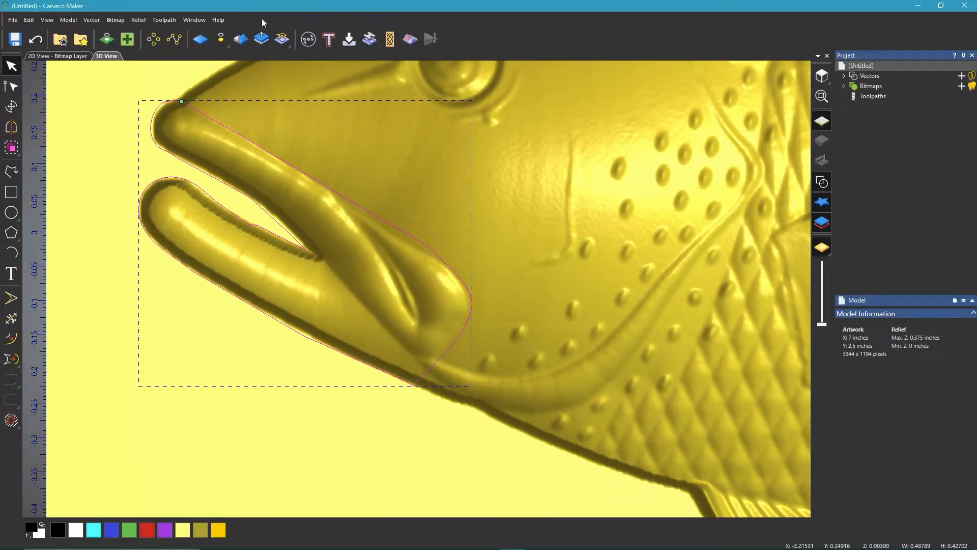
# Open Scale Relief, mask it to the selected lip vector, and enter a height of 5.
pyautogui.click(261, 39)
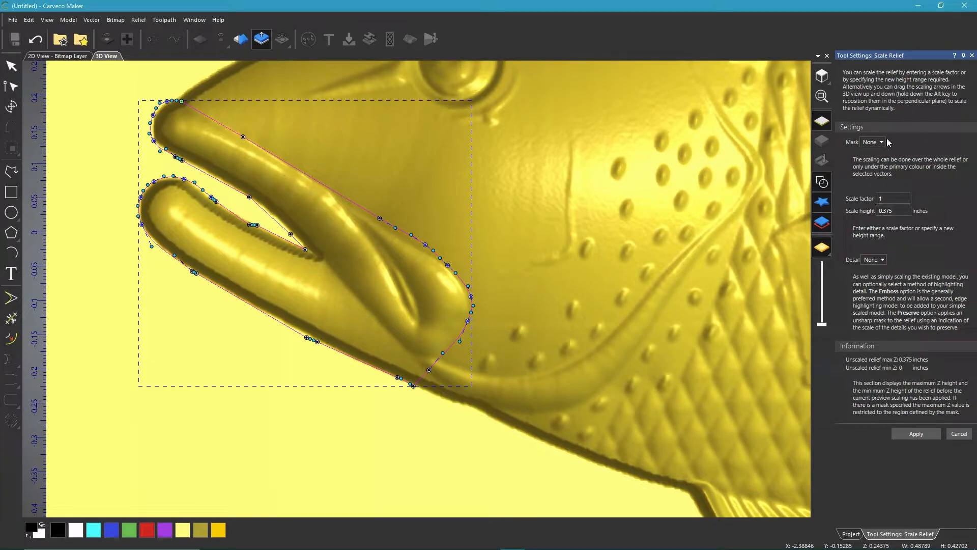
pyautogui.click(873, 142)
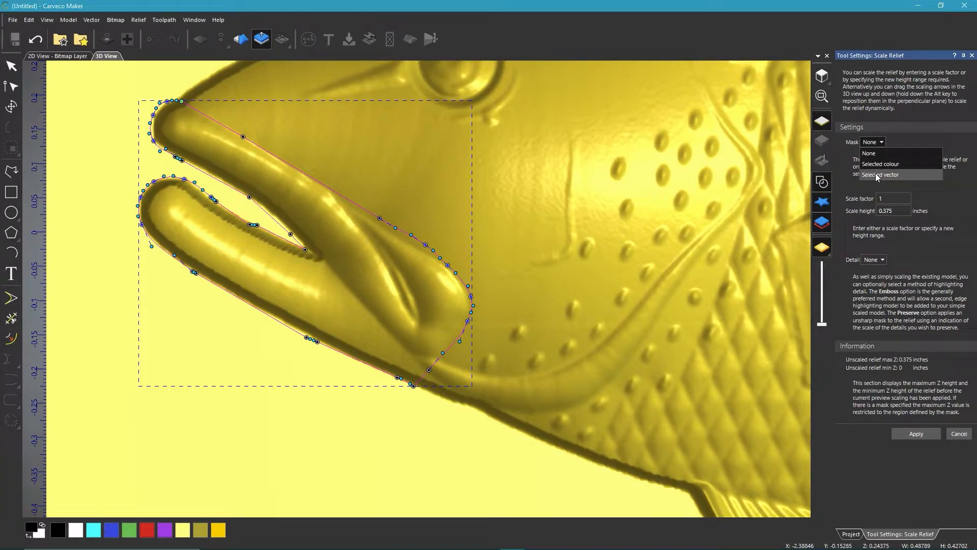
pyautogui.click(882, 175)
pyautogui.write('.2')
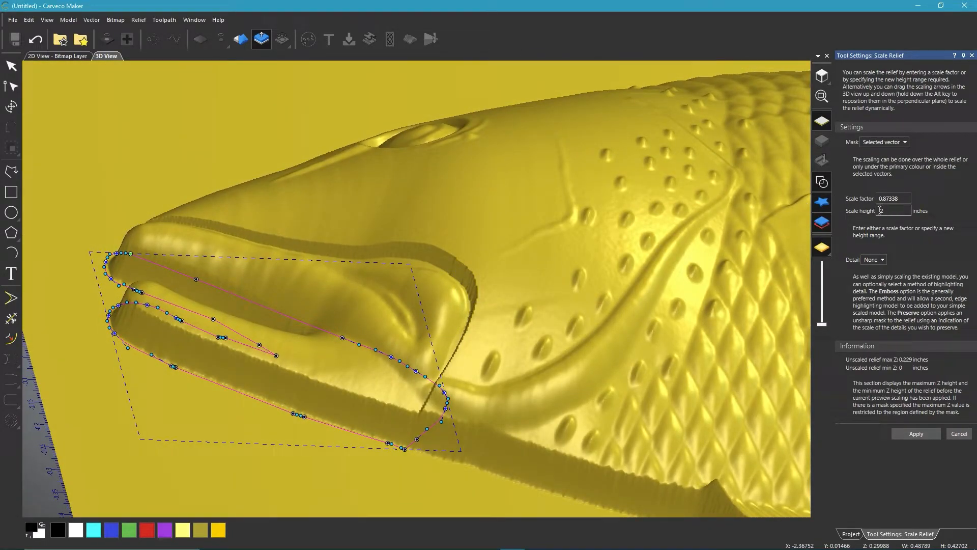
pyautogui.write('5')
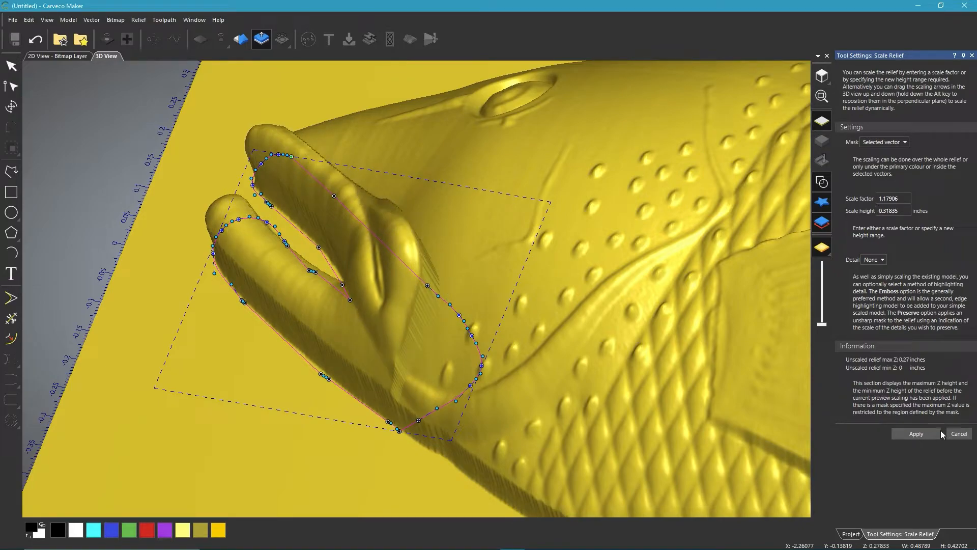
# Apply the taller lip scaling, then set Smooth Relief strength to 100%.
pyautogui.click(915, 433)
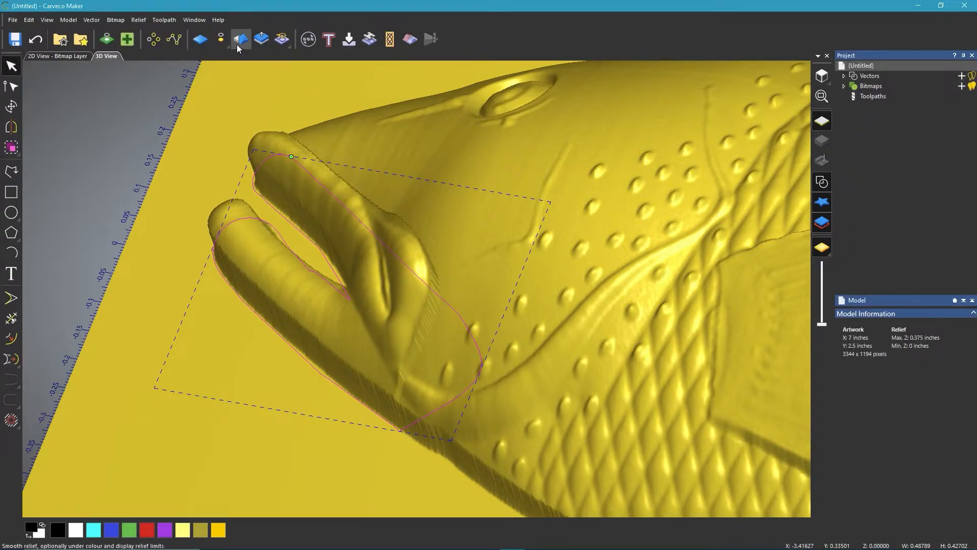
pyautogui.click(241, 39)
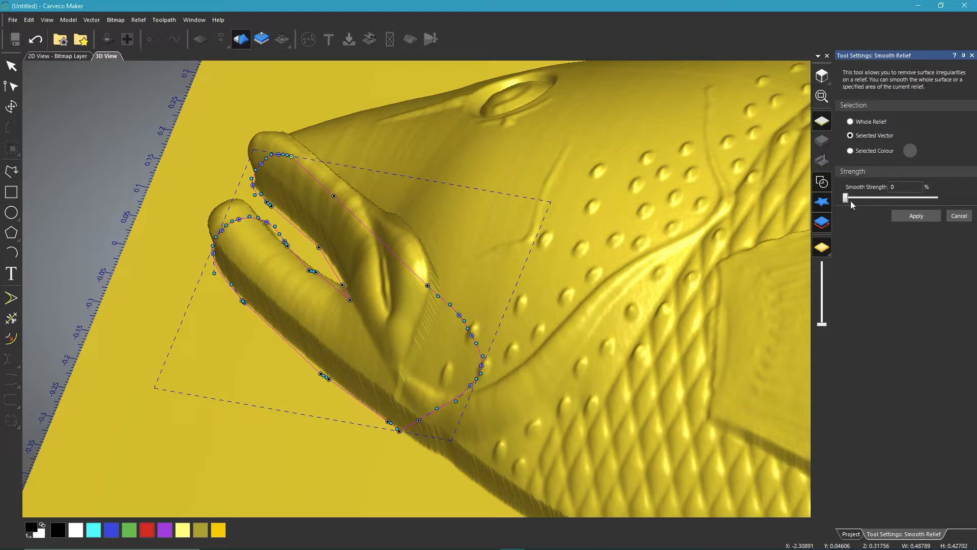
pyautogui.moveTo(846, 197); pyautogui.dragTo(938, 198)
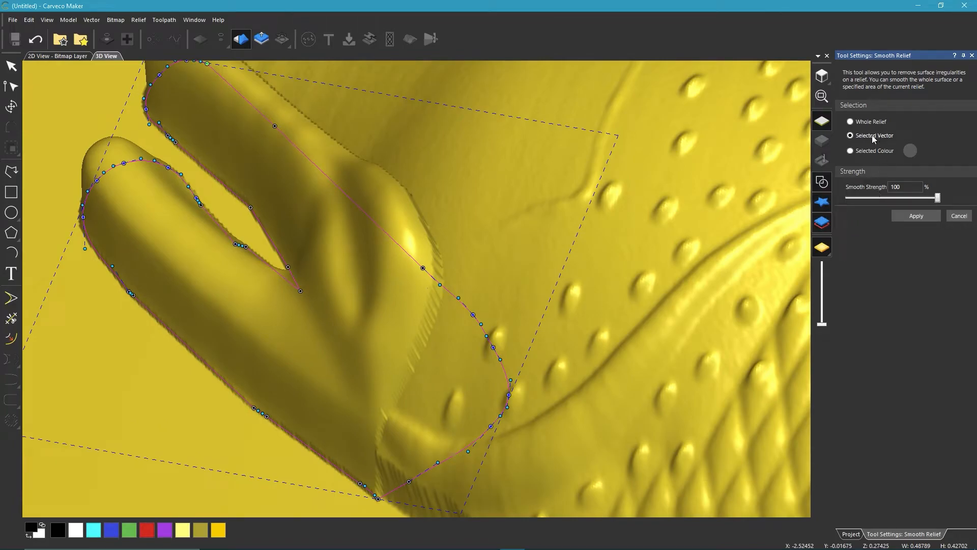
pyautogui.moveTo(877, 139)
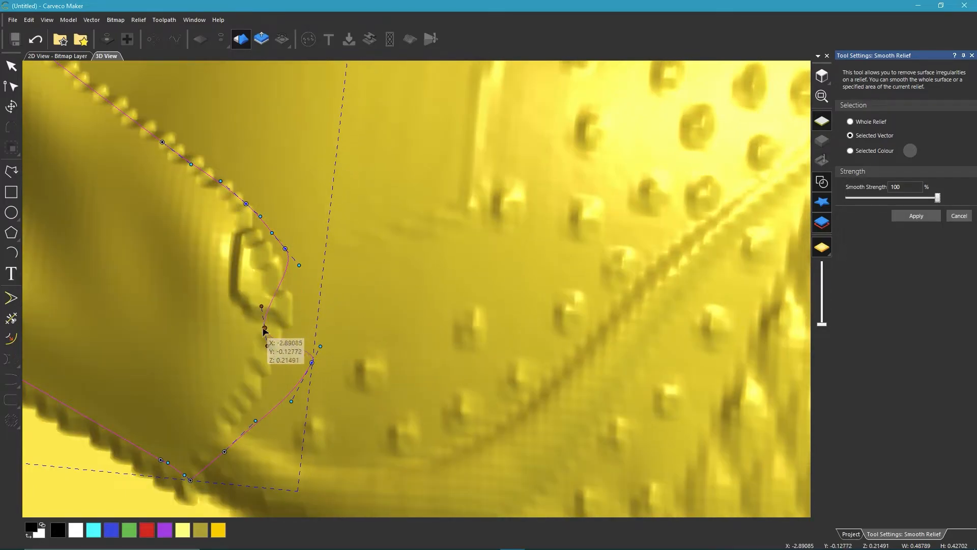
# Drag the mouth-corner outline nodes so the curve hugs the lip edge.
pyautogui.moveTo(261, 328); pyautogui.dragTo(174, 357)
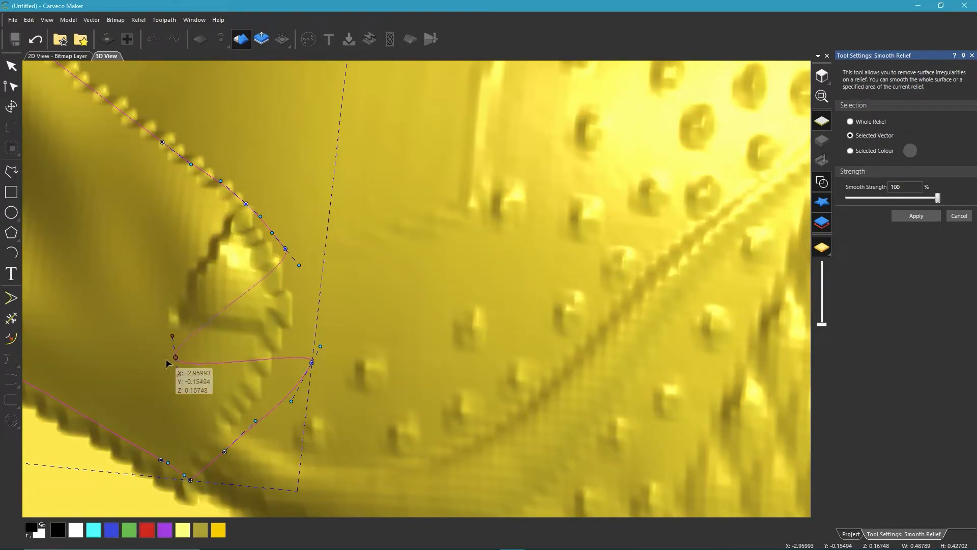
pyautogui.moveTo(175, 357); pyautogui.dragTo(376, 312)
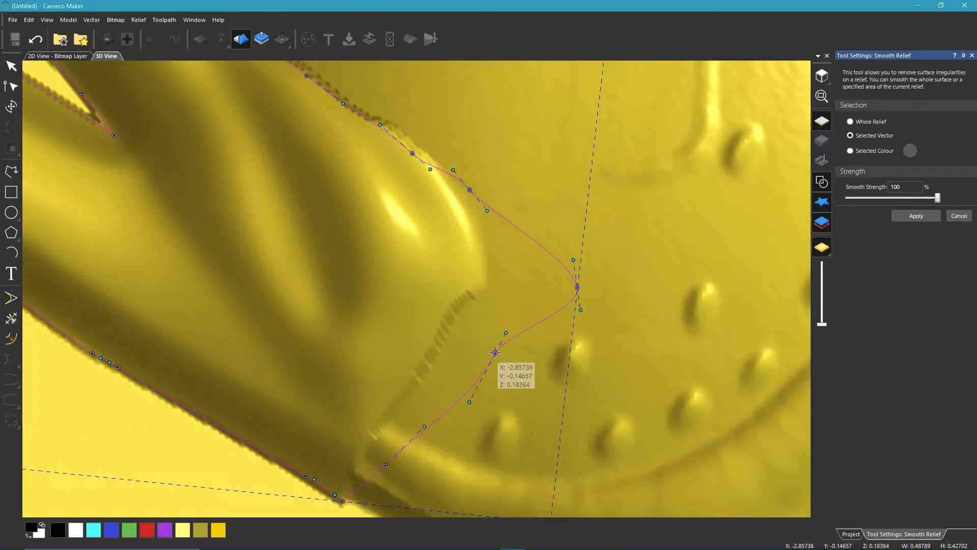
pyautogui.moveTo(495, 353); pyautogui.dragTo(511, 362)
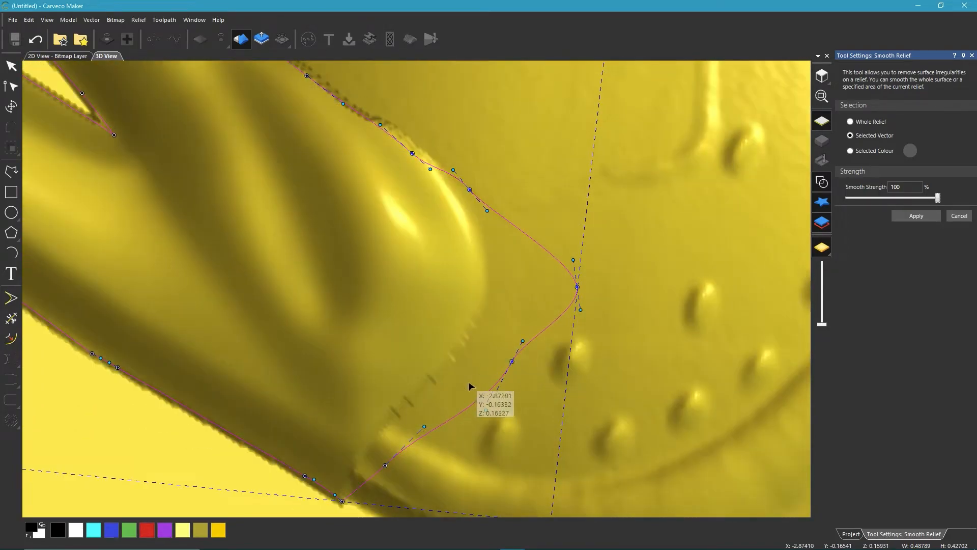
pyautogui.moveTo(514, 363)
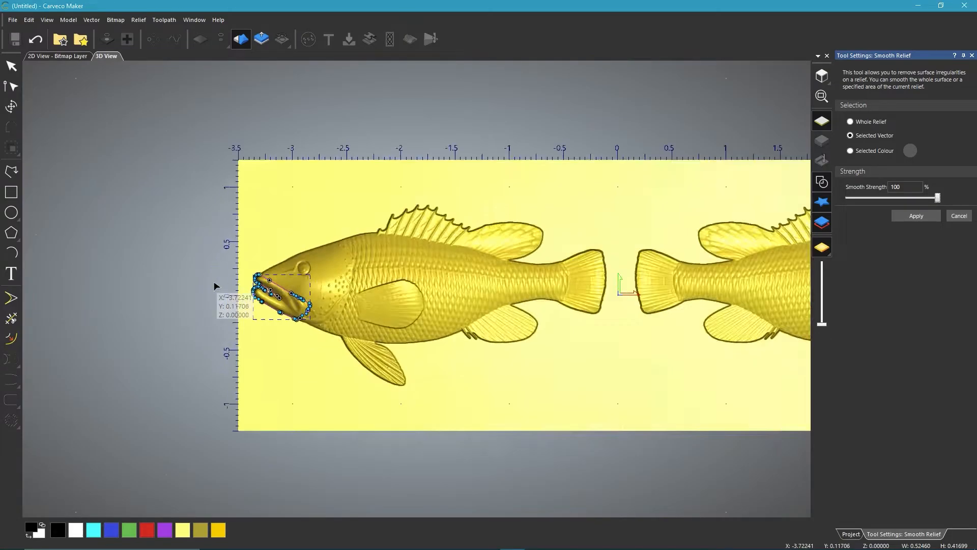
pyautogui.scroll(-3)
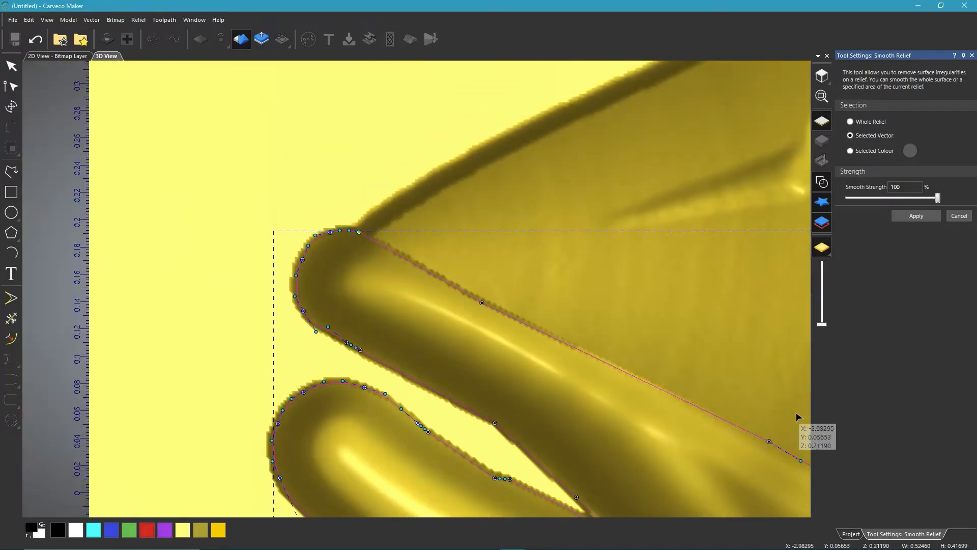
pyautogui.moveTo(434, 304)
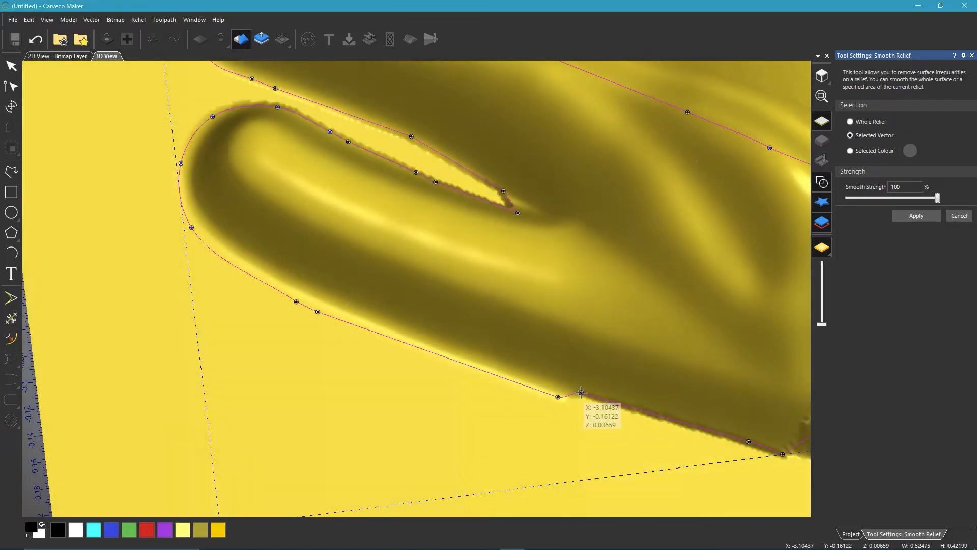
pyautogui.moveTo(558, 396)
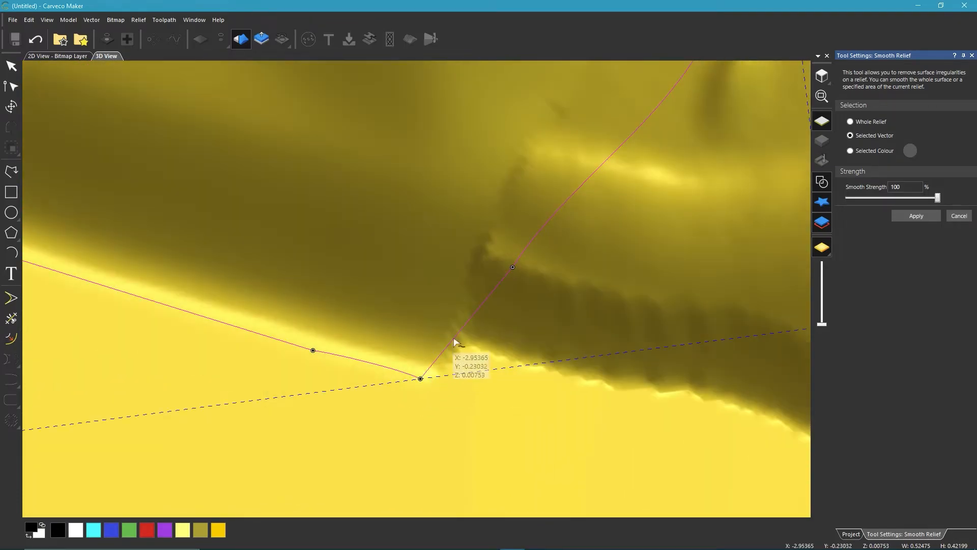
pyautogui.moveTo(512, 264)
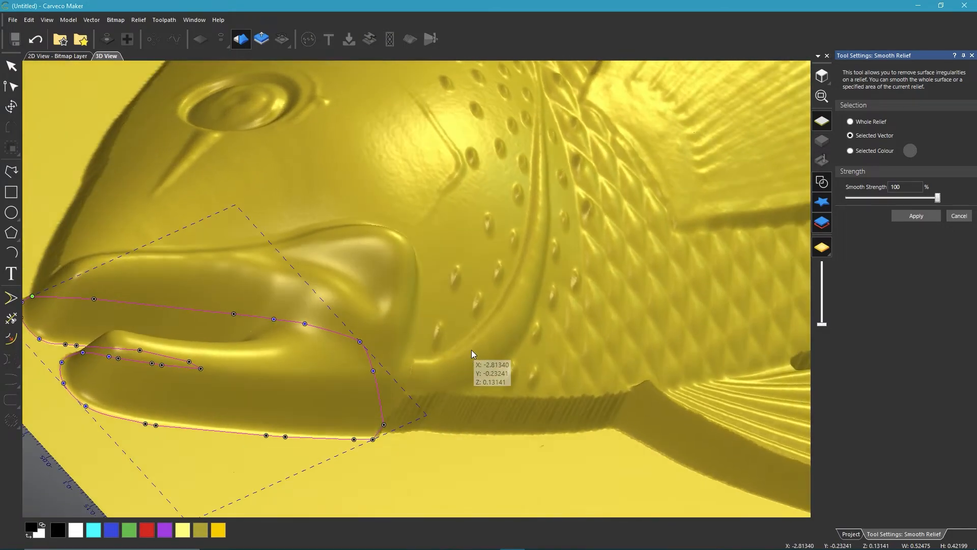
# Orbit to view the lips from the side, then cancel Smooth Relief.
pyautogui.moveTo(471, 354); pyautogui.dragTo(444, 149)
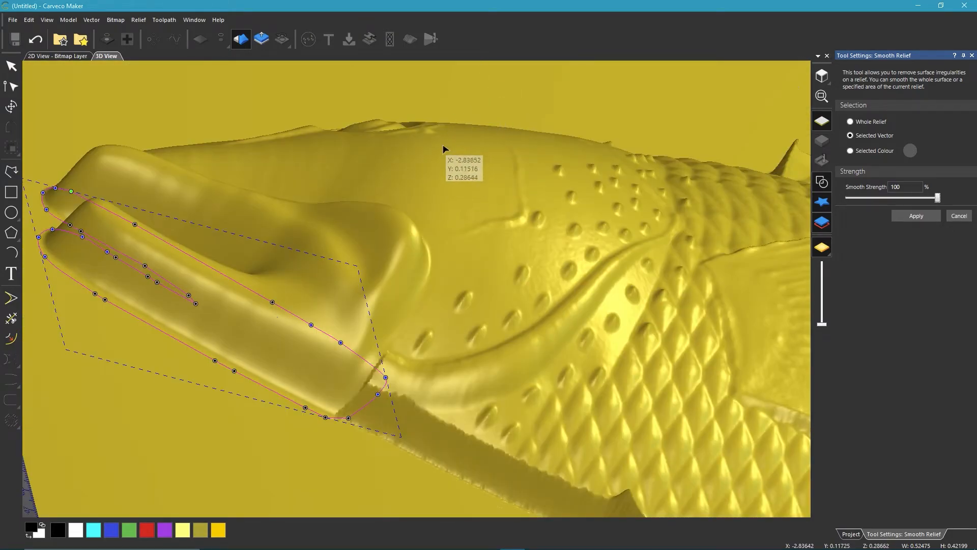
pyautogui.moveTo(314, 365)
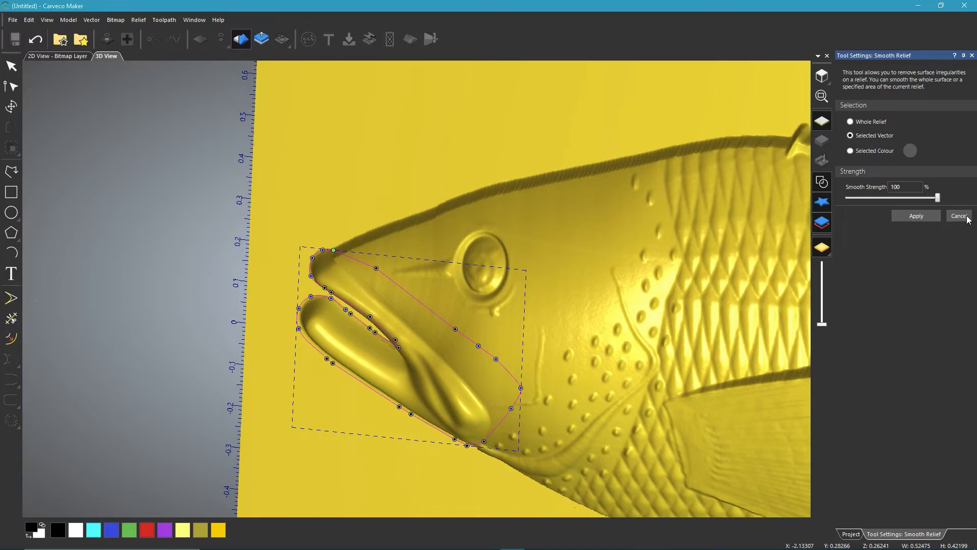
pyautogui.click(959, 216)
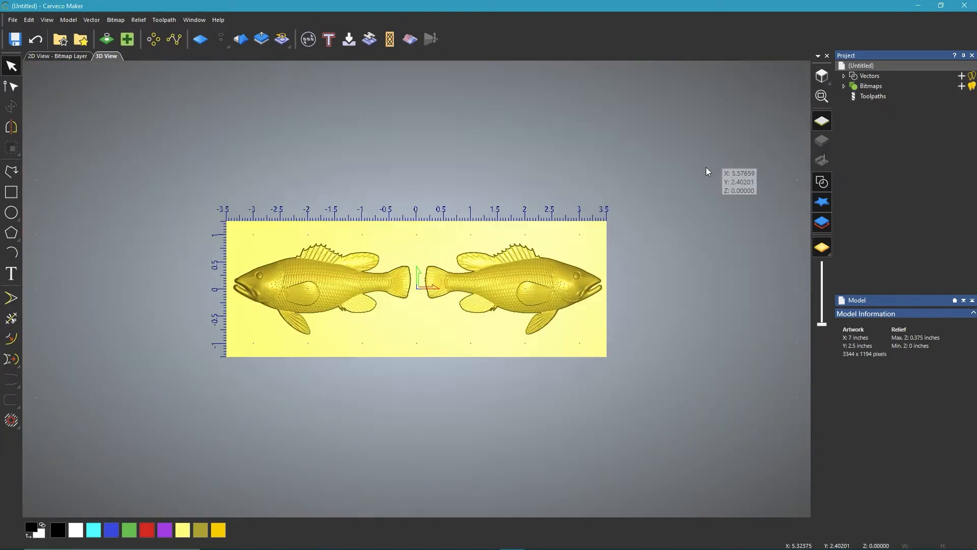
pyautogui.moveTo(597, 353)
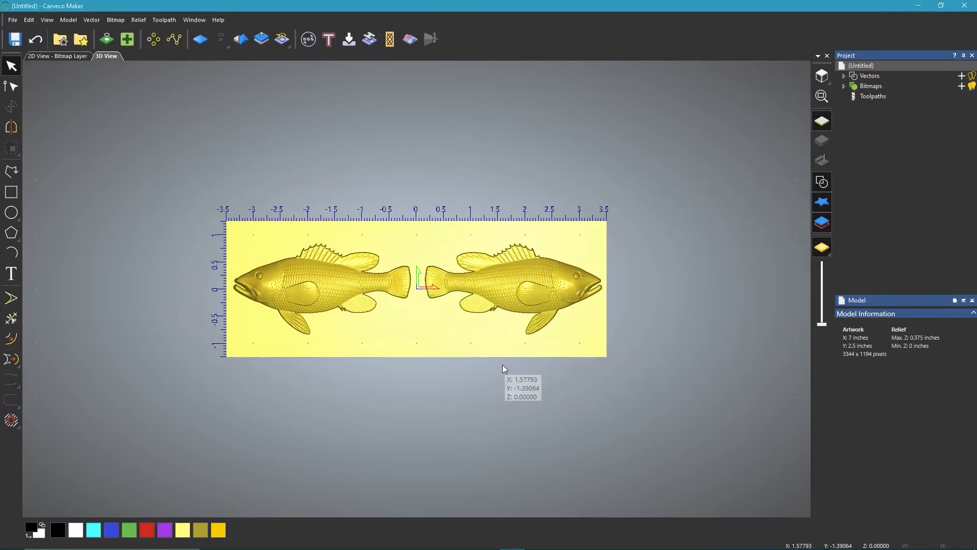
pyautogui.moveTo(495, 370)
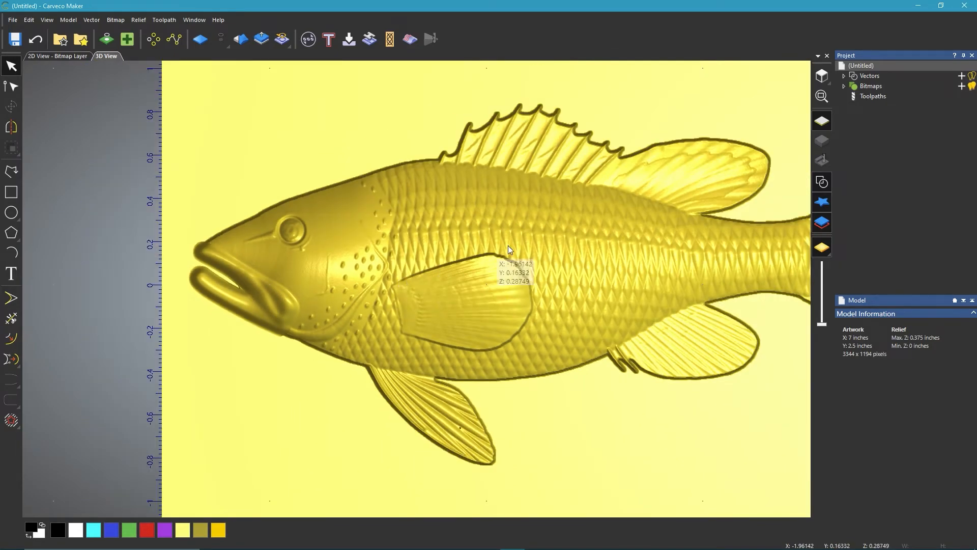
pyautogui.moveTo(449, 288)
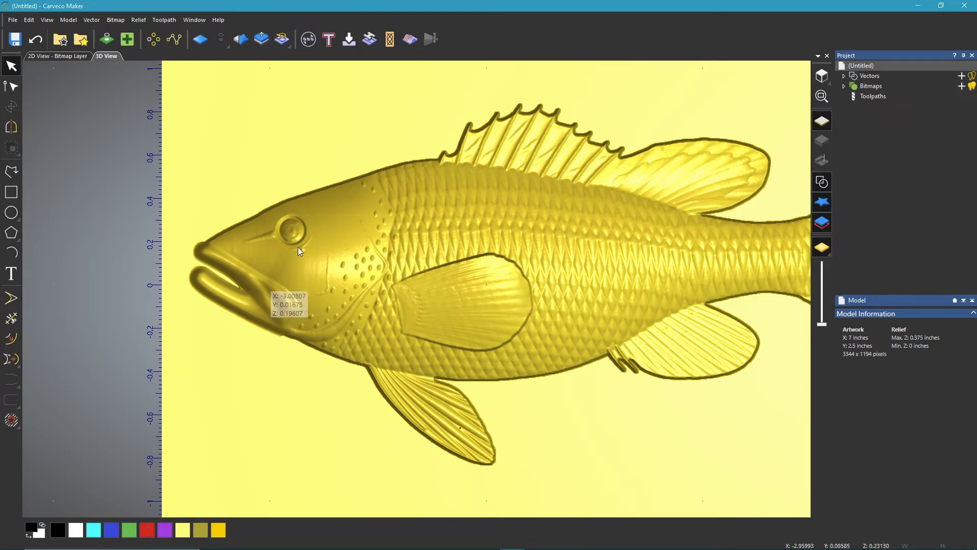
pyautogui.moveTo(459, 306)
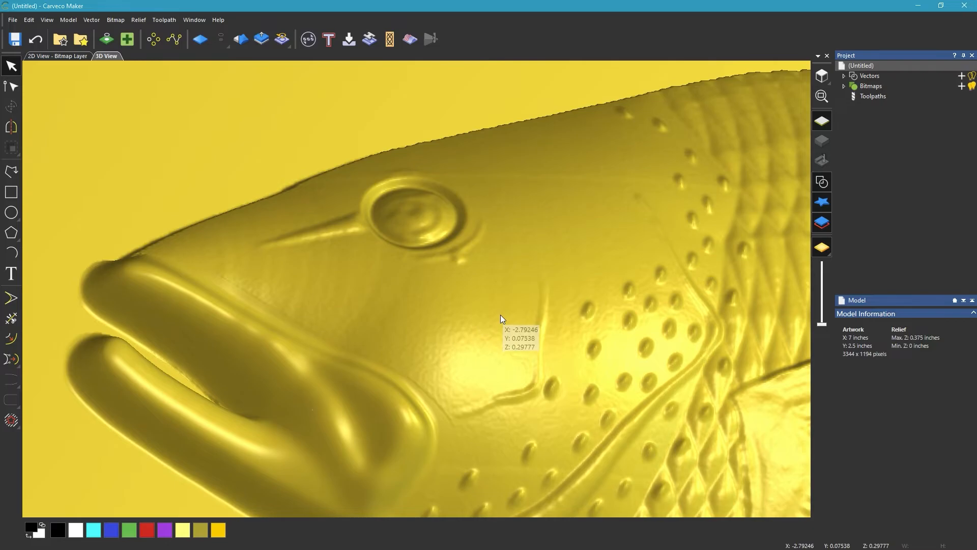
pyautogui.moveTo(468, 352)
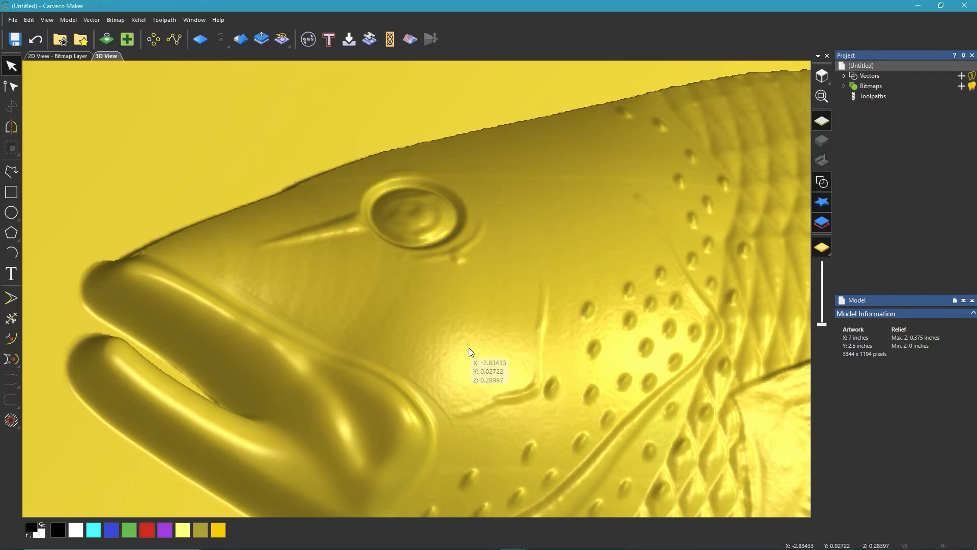
pyautogui.moveTo(522, 338)
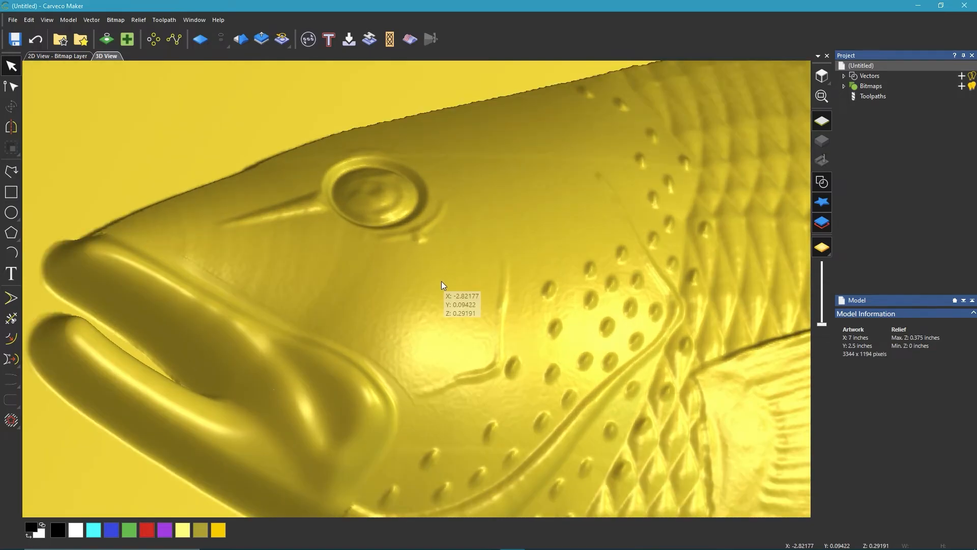
pyautogui.moveTo(401, 436)
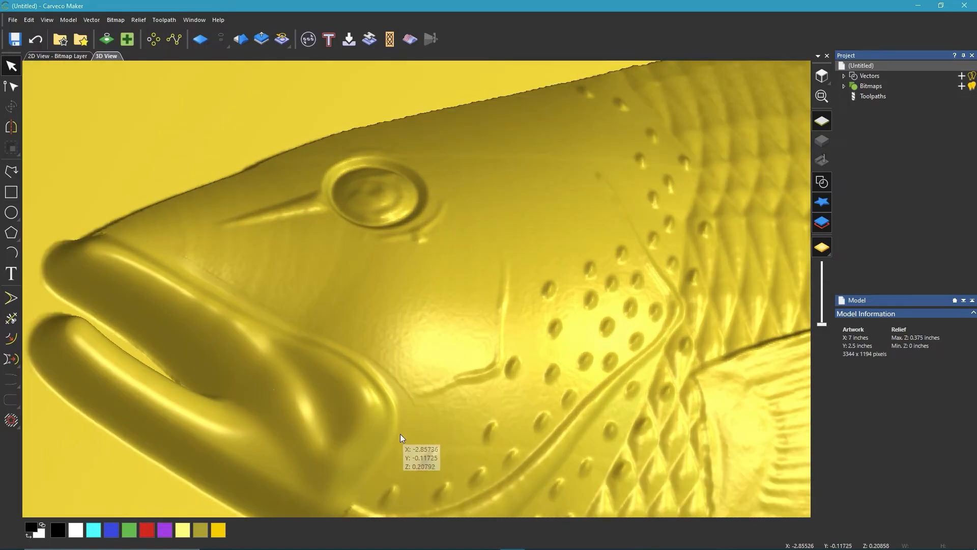
pyautogui.moveTo(394, 402)
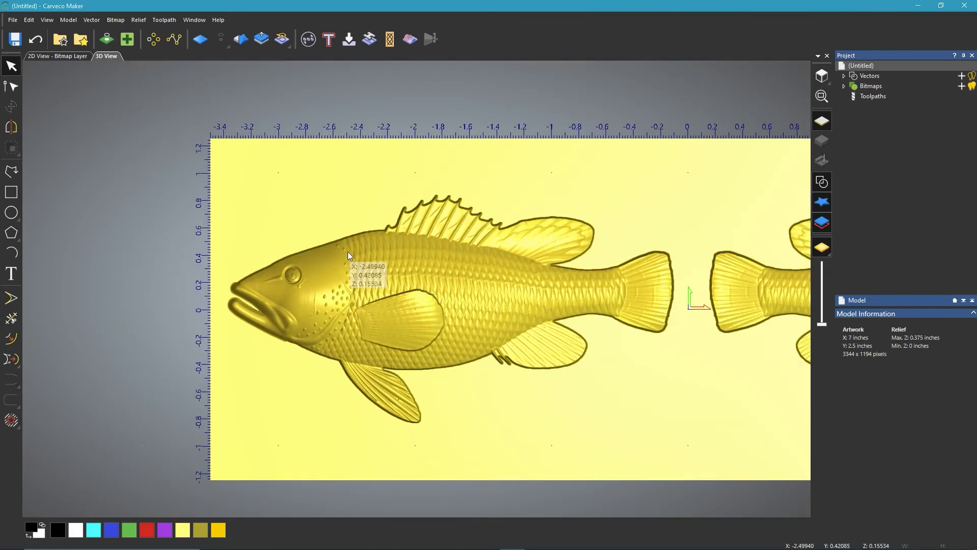
pyautogui.moveTo(391, 265)
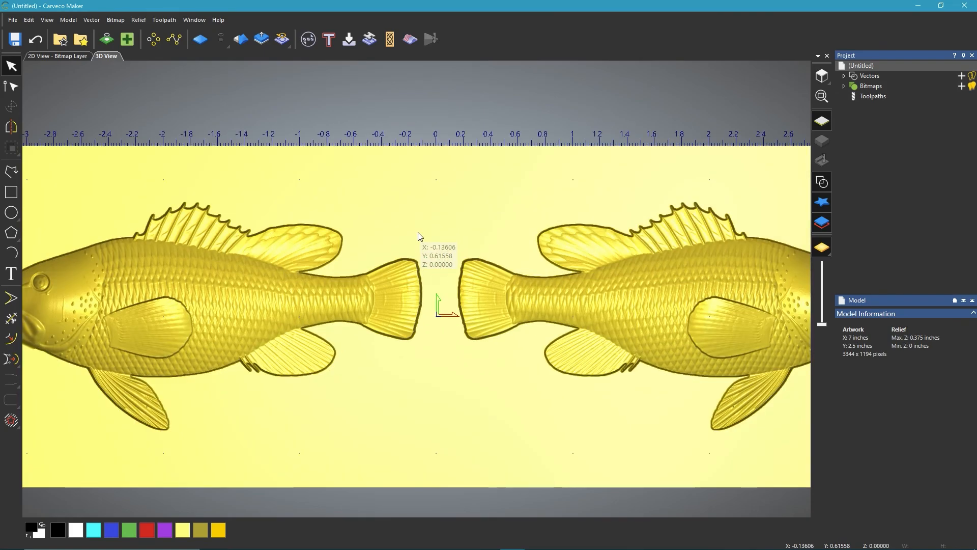
pyautogui.scroll(-3)
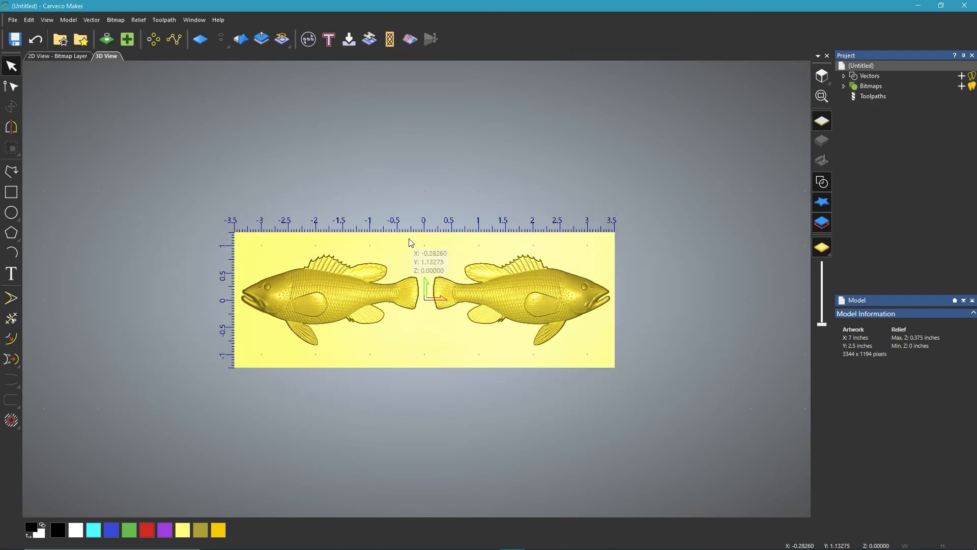
pyautogui.moveTo(406, 268)
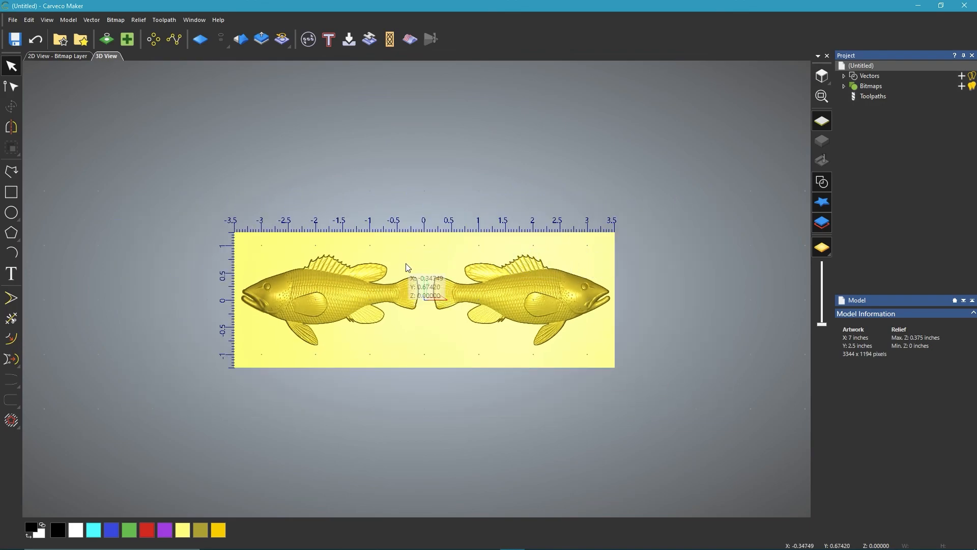